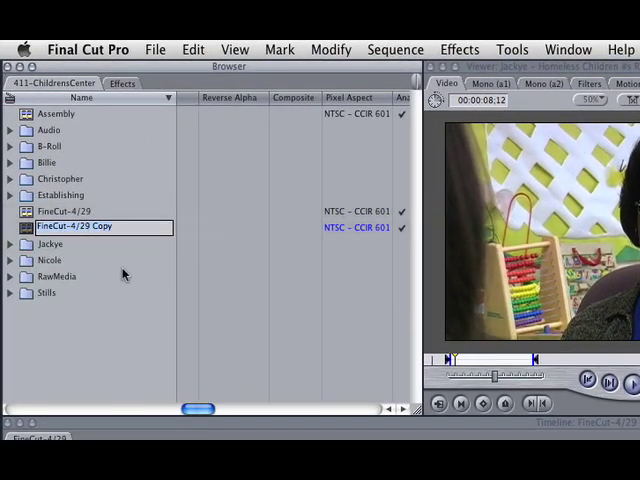
- Rename the duplicated FineCut-4/29 sequence to 'AudioSynch-ACS_4-30'
type("AudioSynch-AC")
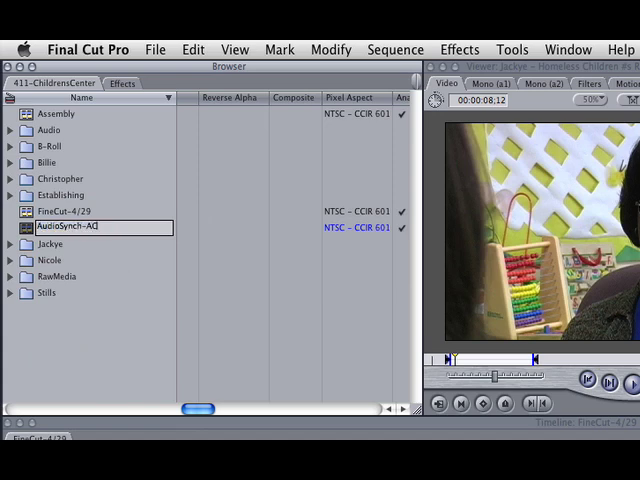
type("S")
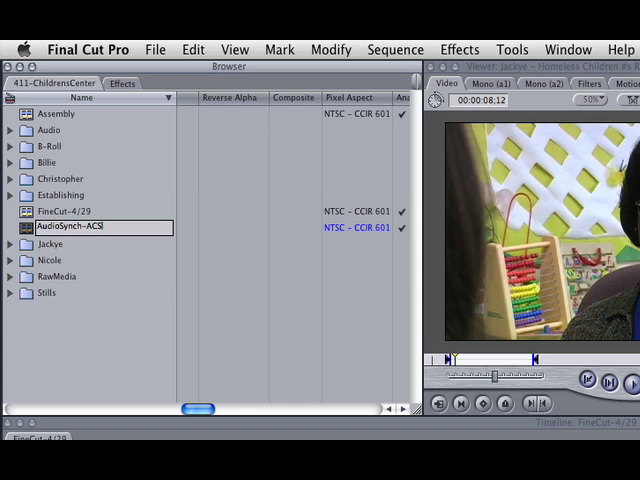
type("_4/3")
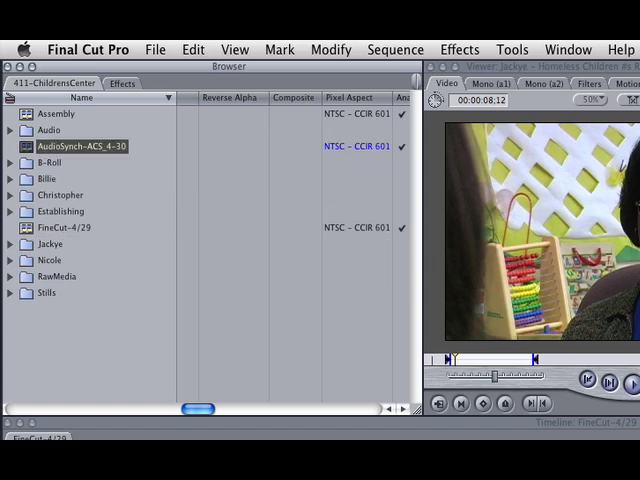
- Set the AudioSynch-ACS_4-30 sequence's starting timecode to 00:59:58:00 in its settings
right_click(75, 146)
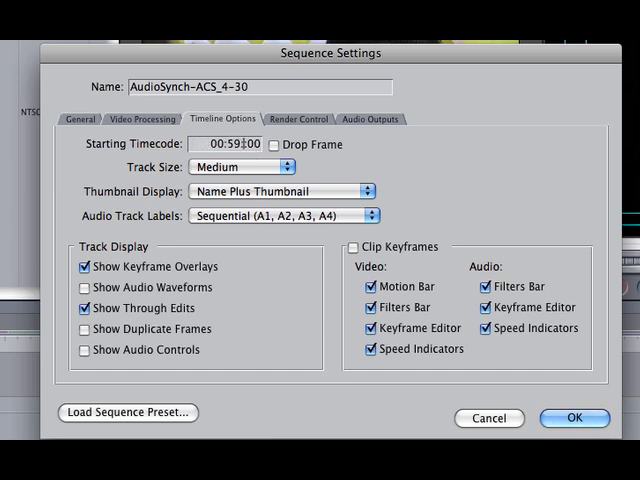
type("00:59:58:00")
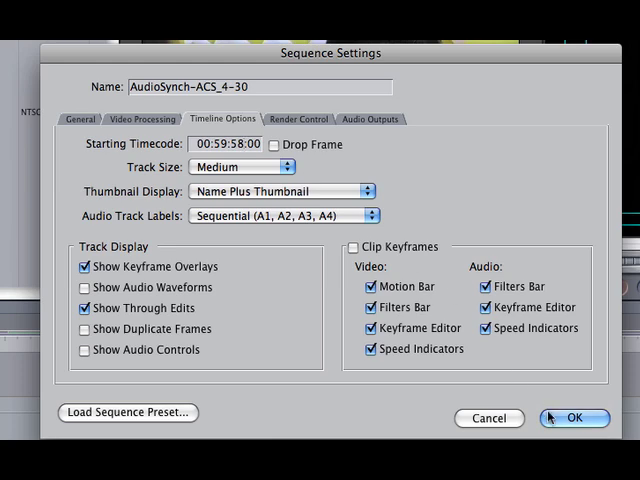
left_click(580, 418)
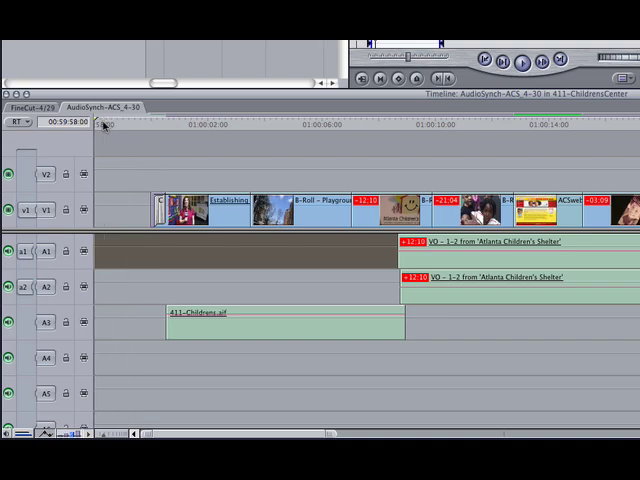
- Load a Color Solid generator into the Viewer and change its colour to white
left_click(580, 167)
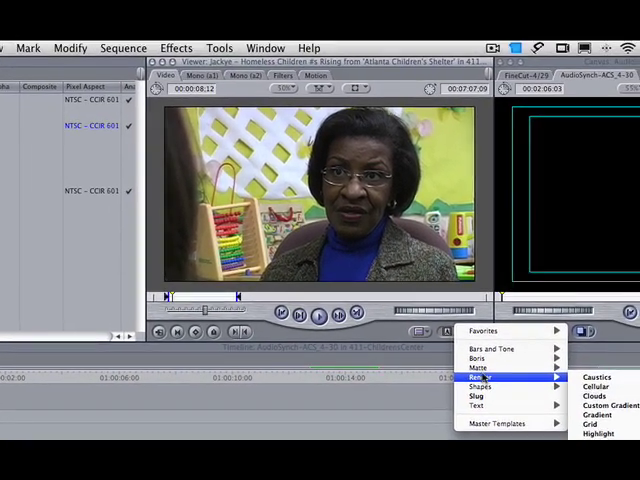
mouse_move(490, 372)
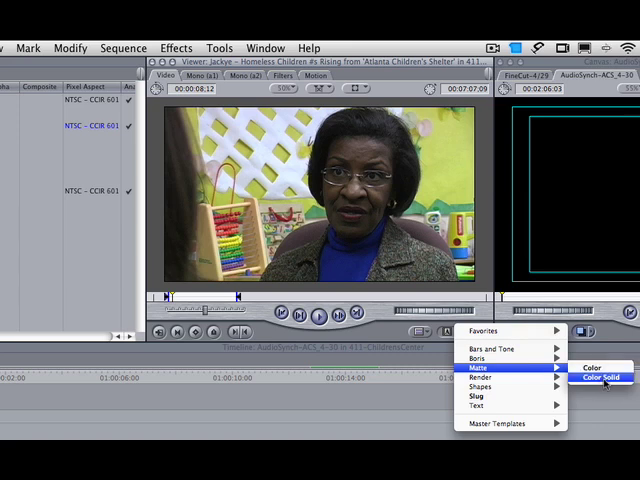
left_click(592, 374)
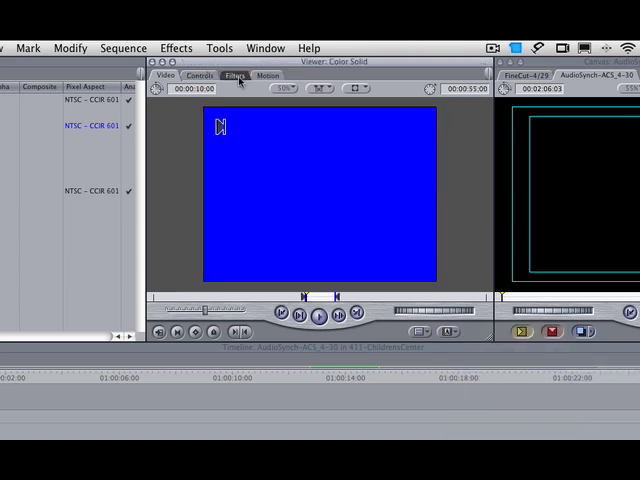
left_click(288, 117)
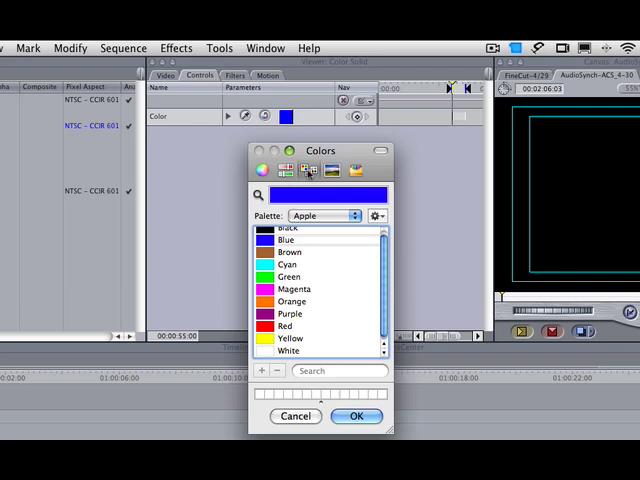
left_click(290, 351)
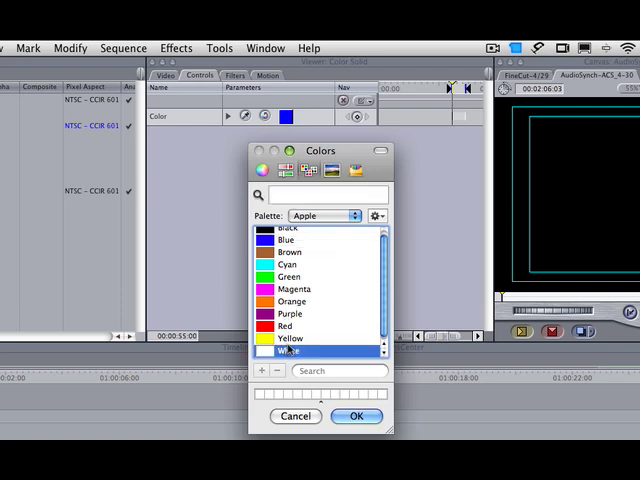
left_click(354, 416)
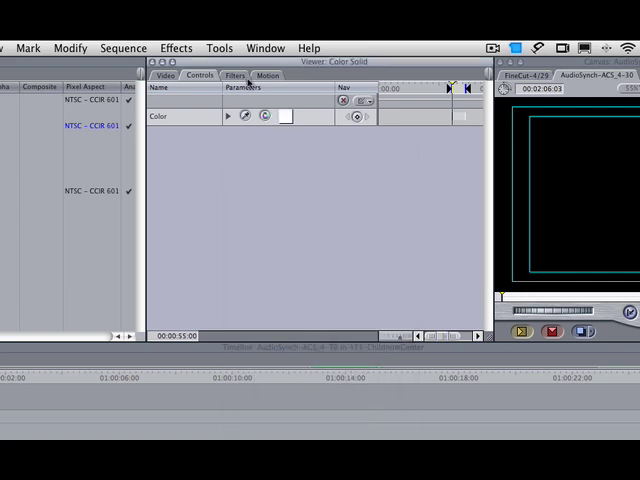
left_click(172, 75)
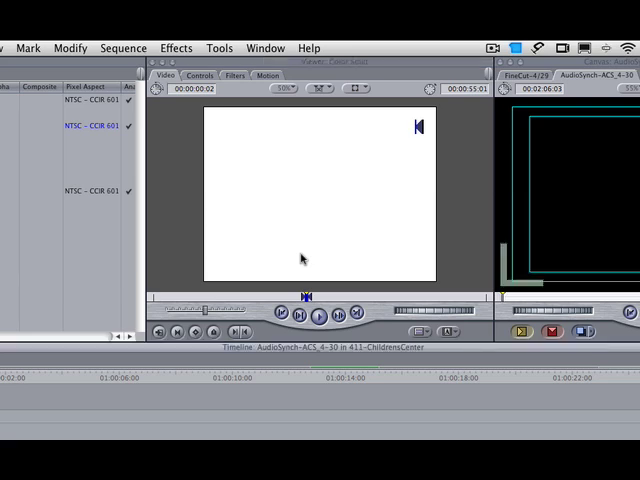
mouse_move(333, 237)
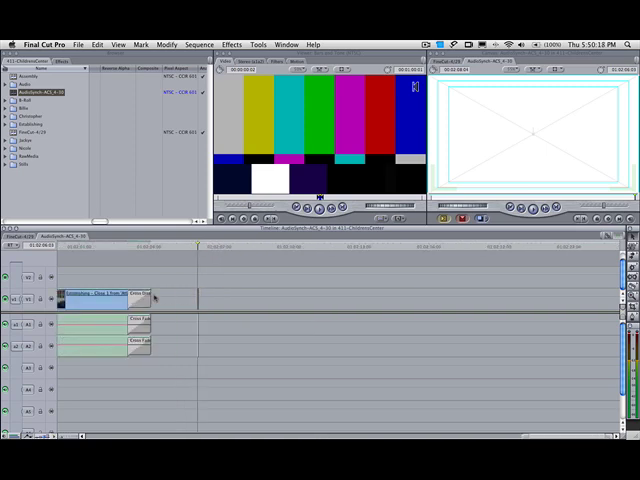
- Edit the white solid into the sequence and load Bars and Tone into the Viewer
left_click(78, 42)
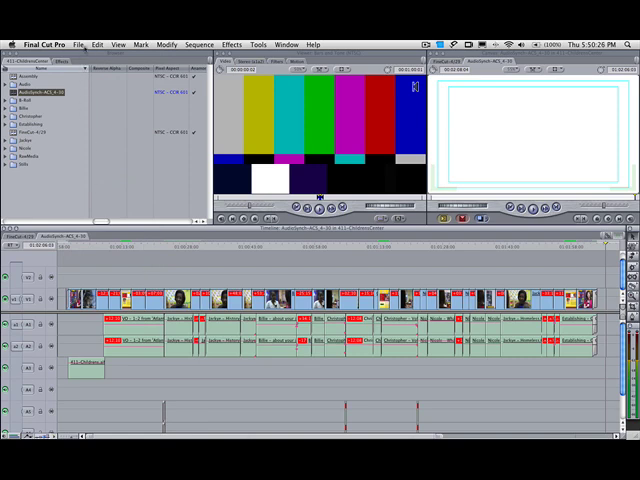
- Export AudioSynch-ACS_4-30.mov to the ACS folder as a self-contained, video-only QuickTime movie
left_click(78, 43)
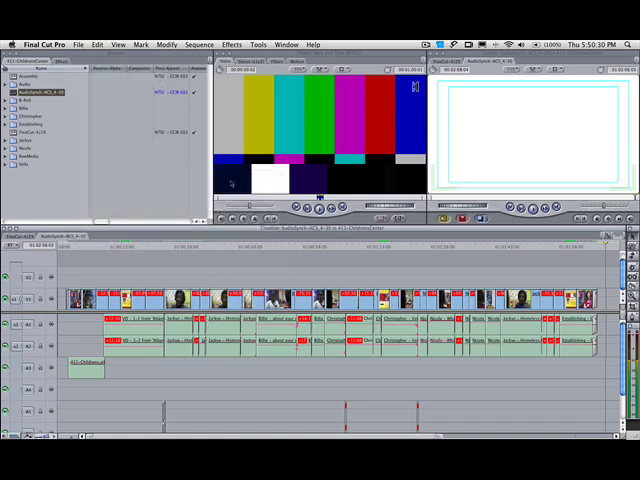
left_click(75, 42)
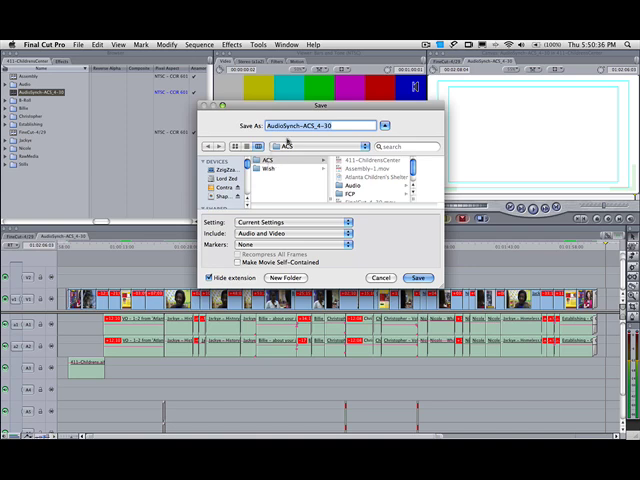
left_click(227, 262)
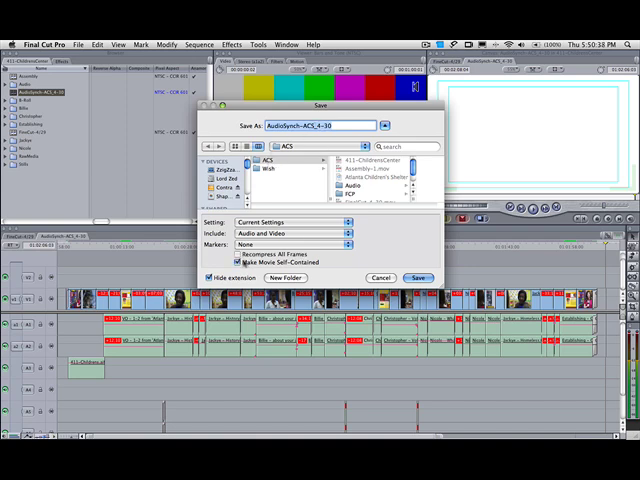
left_click(230, 261)
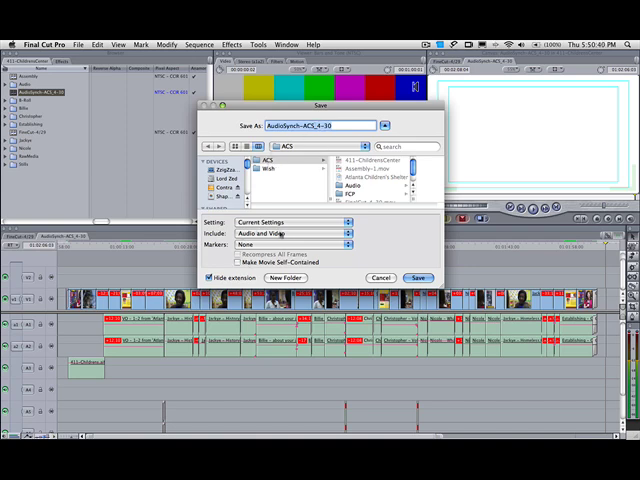
left_click(288, 232)
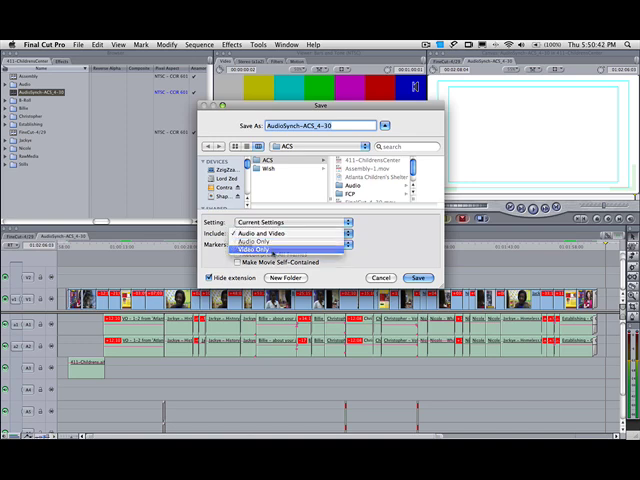
left_click(260, 247)
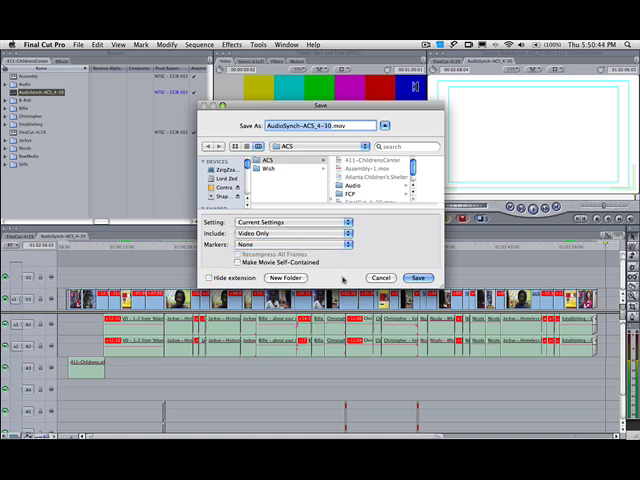
left_click(419, 277)
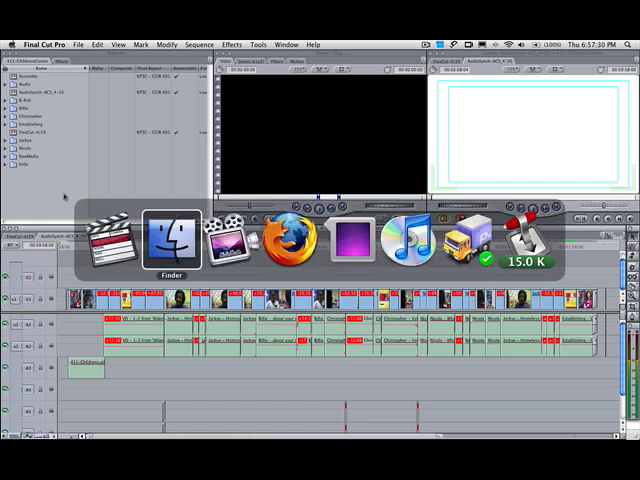
- Switch from Final Cut Pro to the Finder
left_click(170, 245)
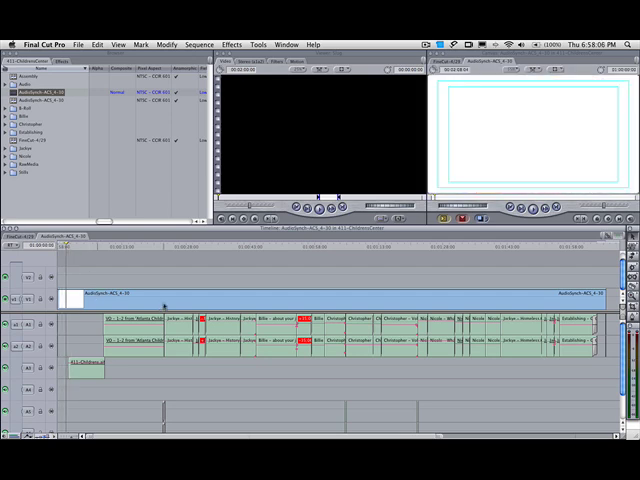
- Browse the Effects menu for the Timecode Generator video filter
left_click(219, 42)
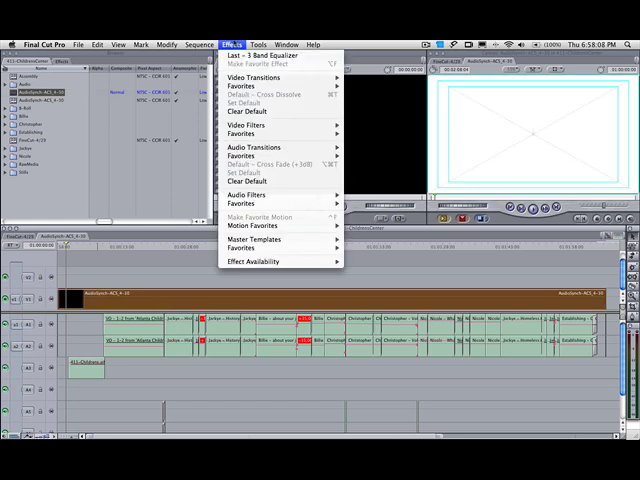
mouse_move(245, 125)
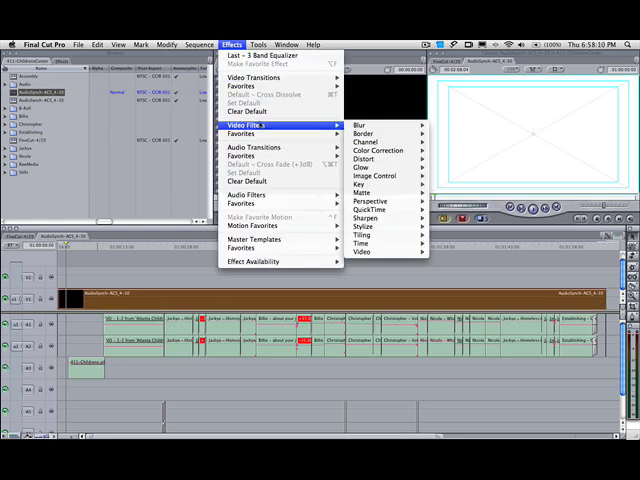
mouse_move(363, 251)
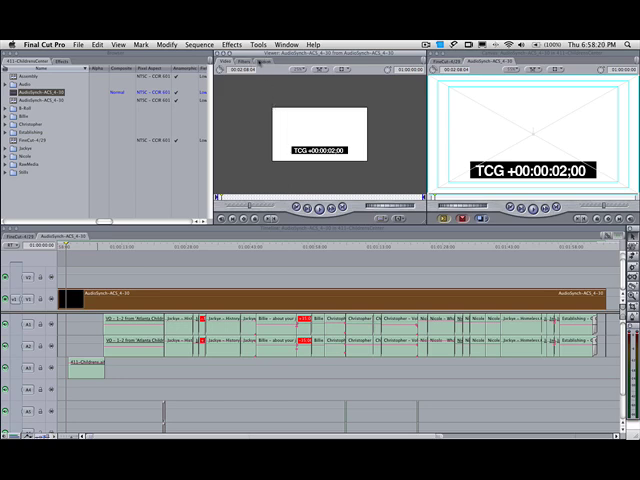
- Raise the Timecode Generator frame offset to 107832, so the overlay reads TCG +01:01:19;15
left_click(240, 65)
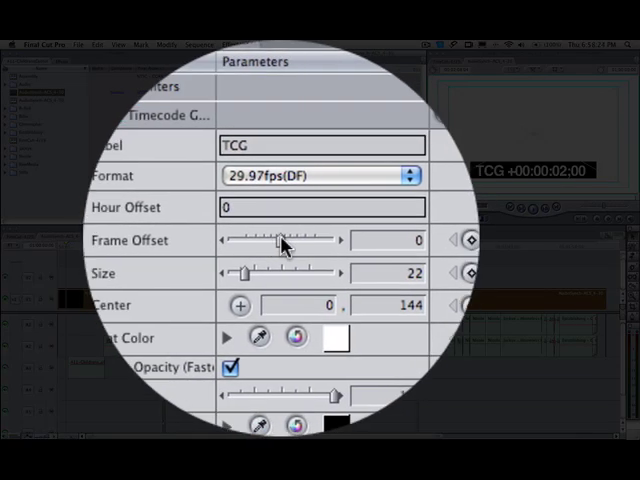
left_click_drag(285, 240, 375, 240)
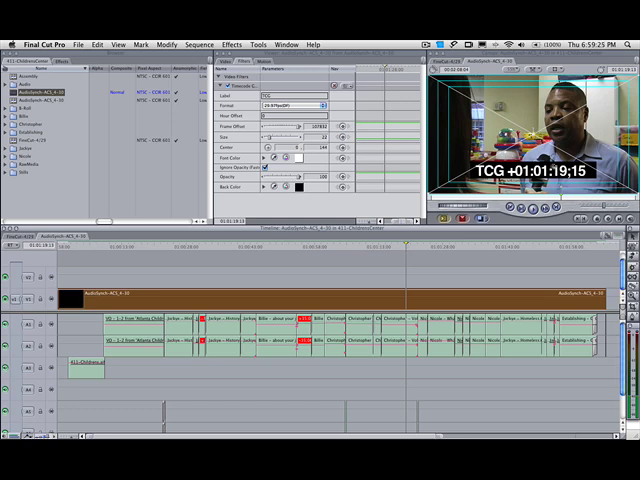
- Switch the Timecode Generator format to 29.97fps non-drop frame
left_click(300, 104)
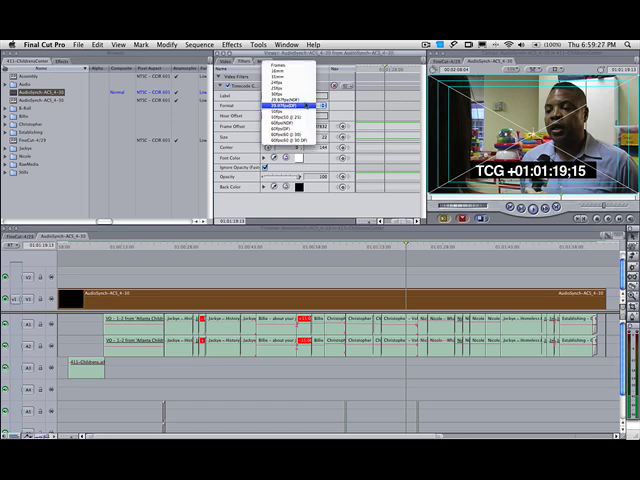
left_click(290, 103)
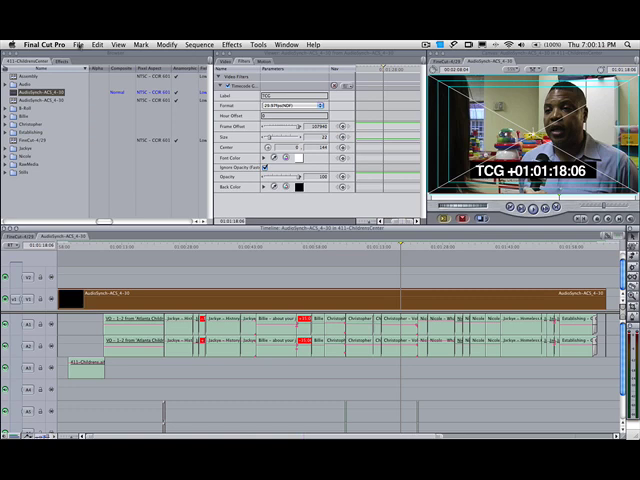
- Choose OMF audio export at 48 kHz 16-bit, including crossfades and levels
left_click(79, 43)
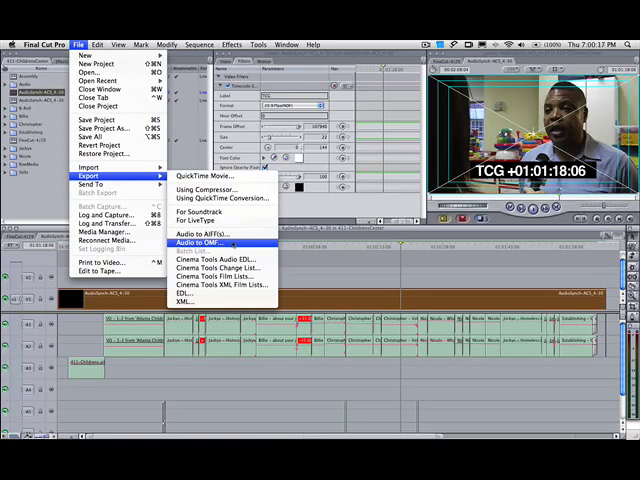
left_click(201, 242)
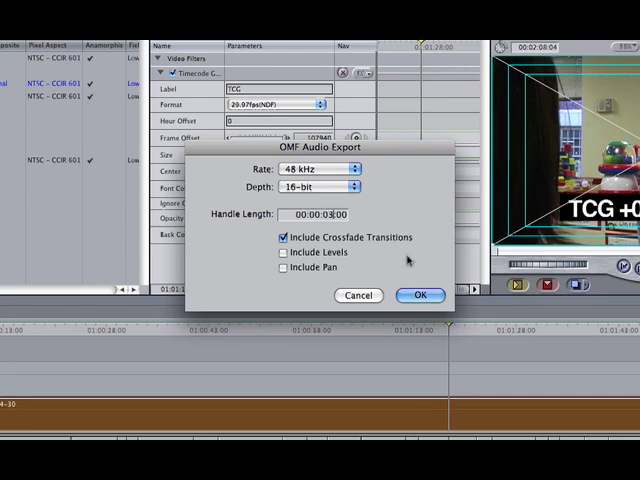
left_click(283, 252)
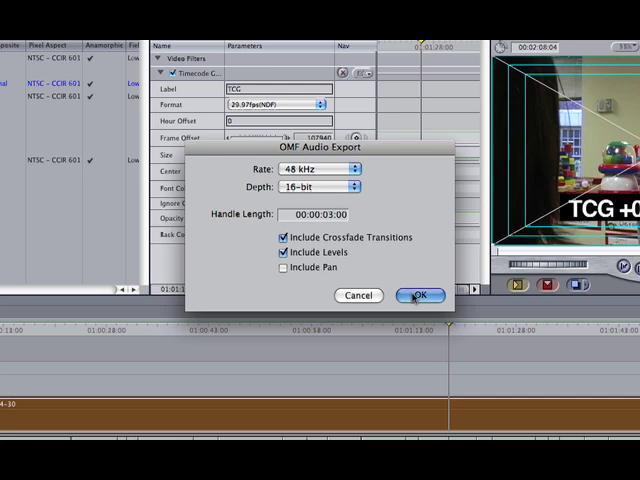
left_click(421, 295)
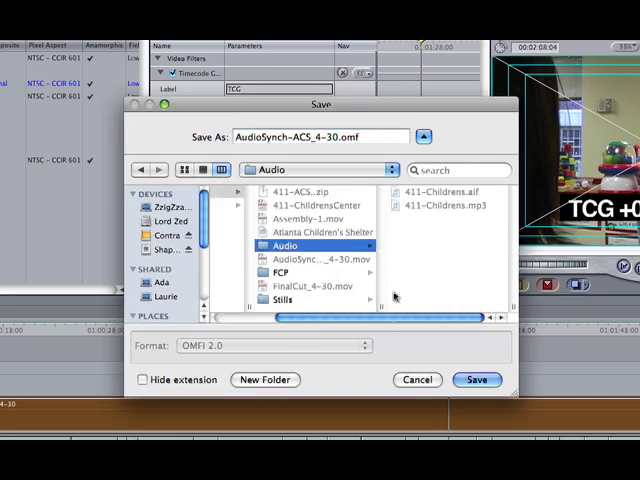
- Create a PostOutput folder and save AudioSynch-ACS_4-30.omf into it
left_click(265, 380)
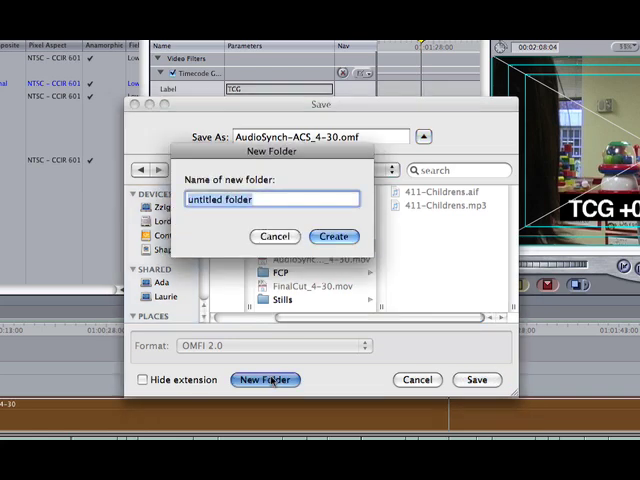
type("Syn")
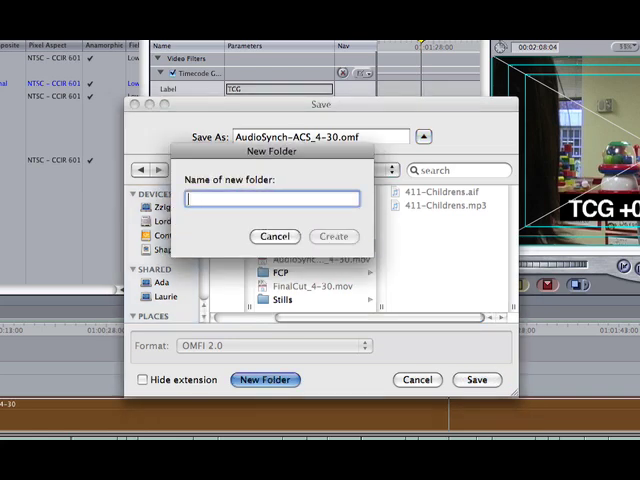
type("Post")
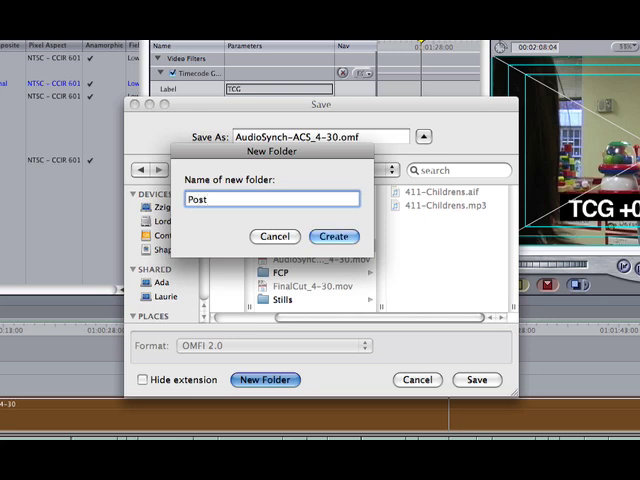
type("Out")
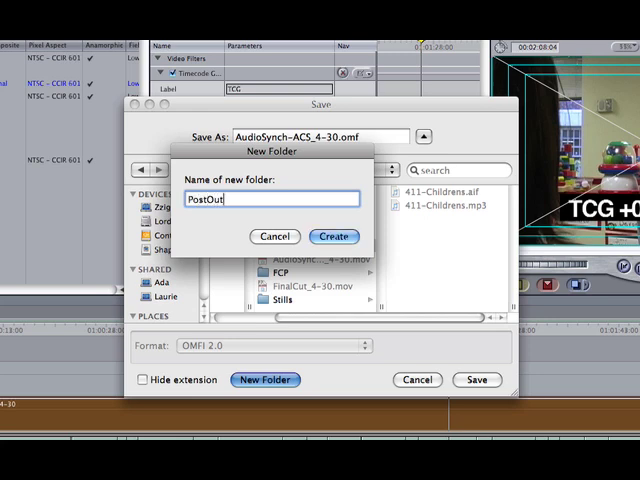
left_click(333, 236)
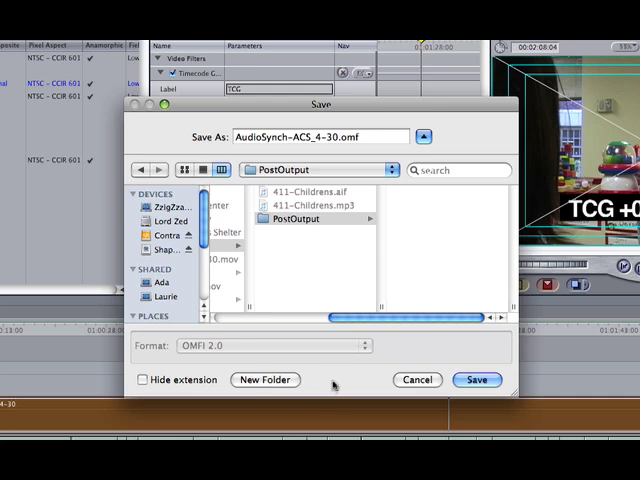
left_click(476, 380)
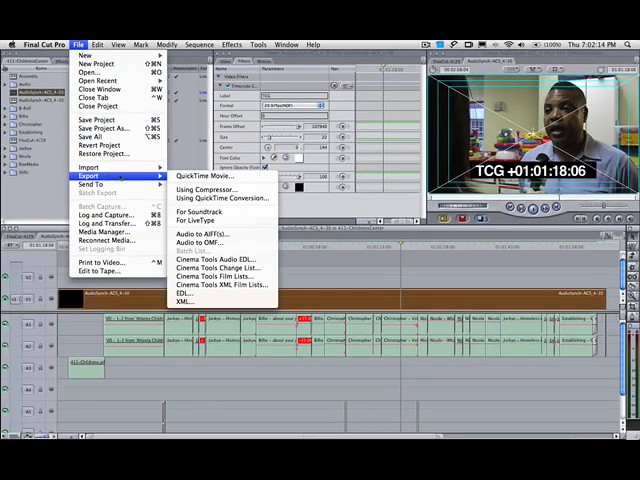
- Export AudioSynch-ACS_4-30.mov to PostOutput as a video-only, self-contained QuickTime movie
left_click(200, 176)
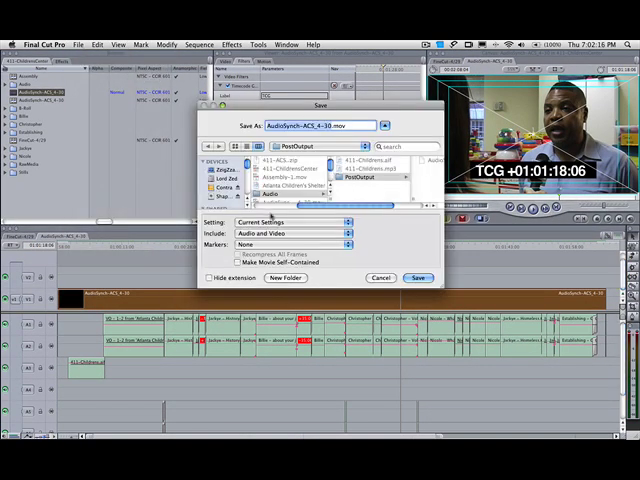
left_click(290, 232)
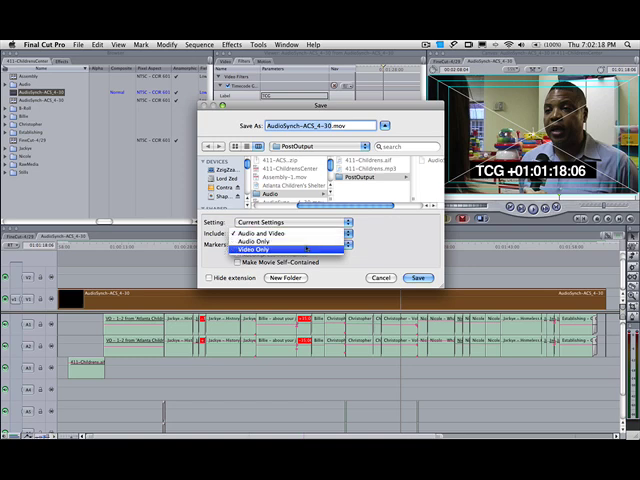
left_click(283, 248)
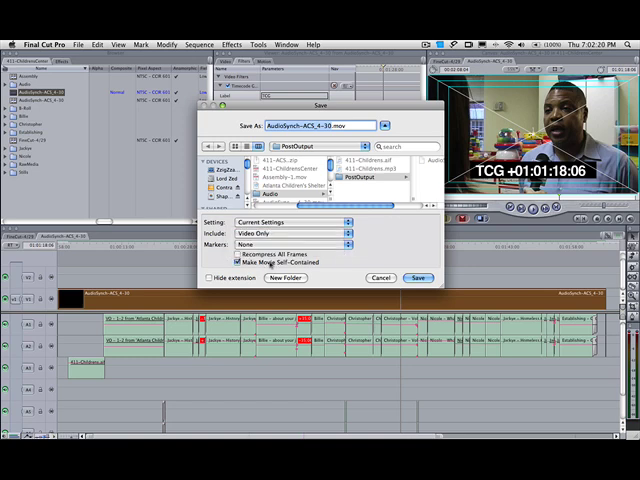
left_click(418, 278)
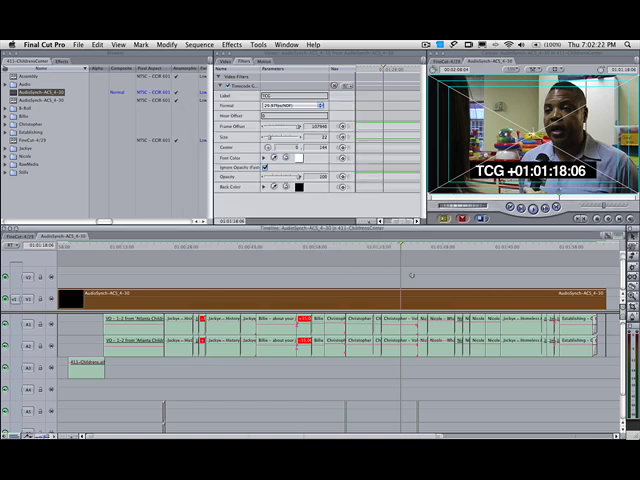